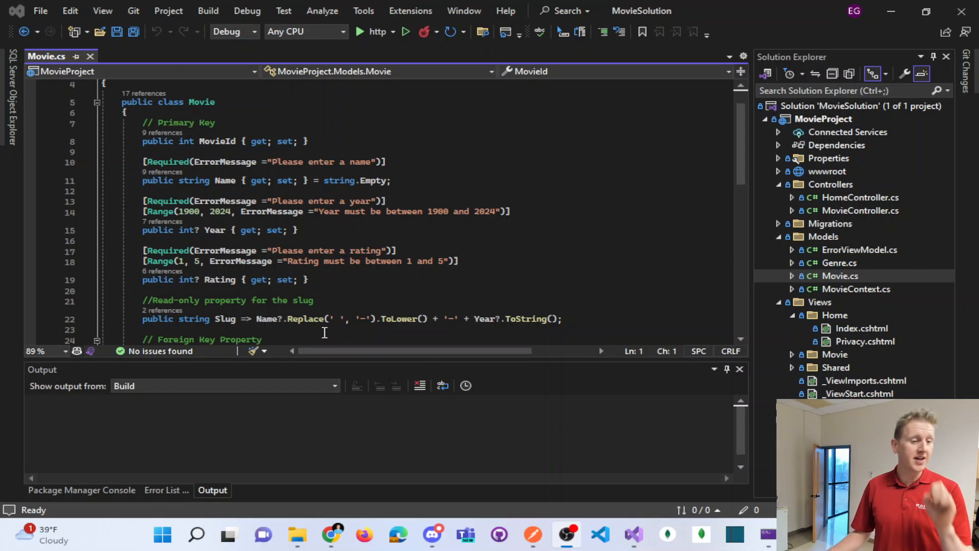
# Scroll through the Movie model's properties in Movie.cs.
pyautogui.scroll(-3)
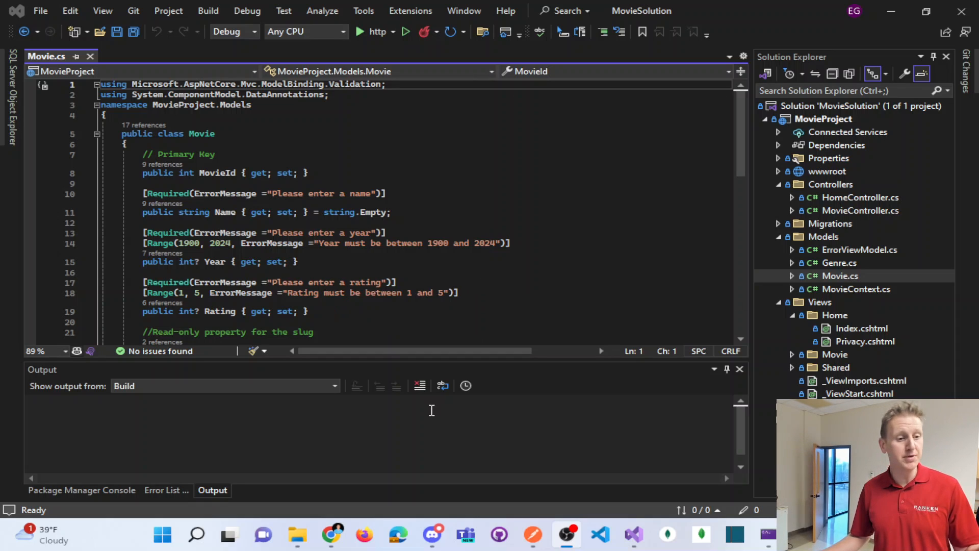
pyautogui.scroll(-3)
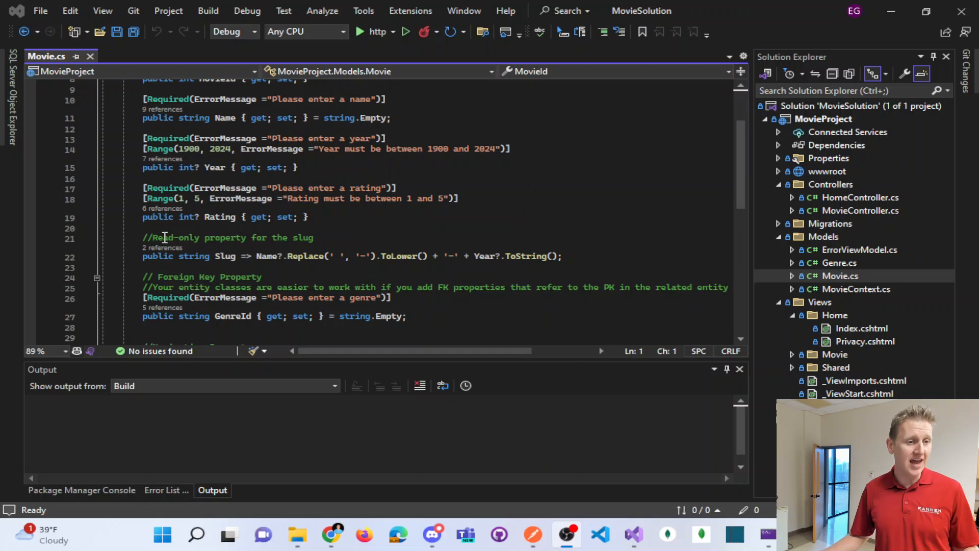
pyautogui.scroll(-3)
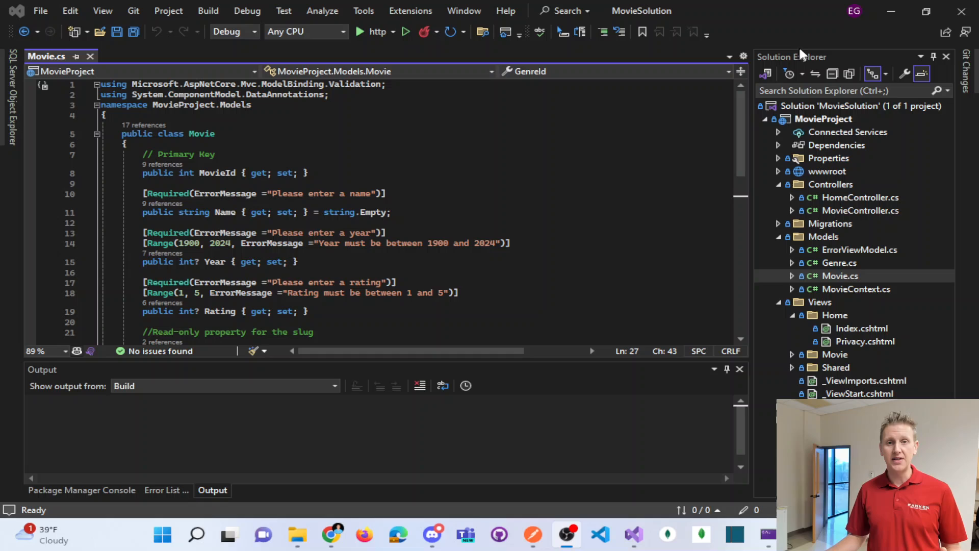
pyautogui.click(763, 119)
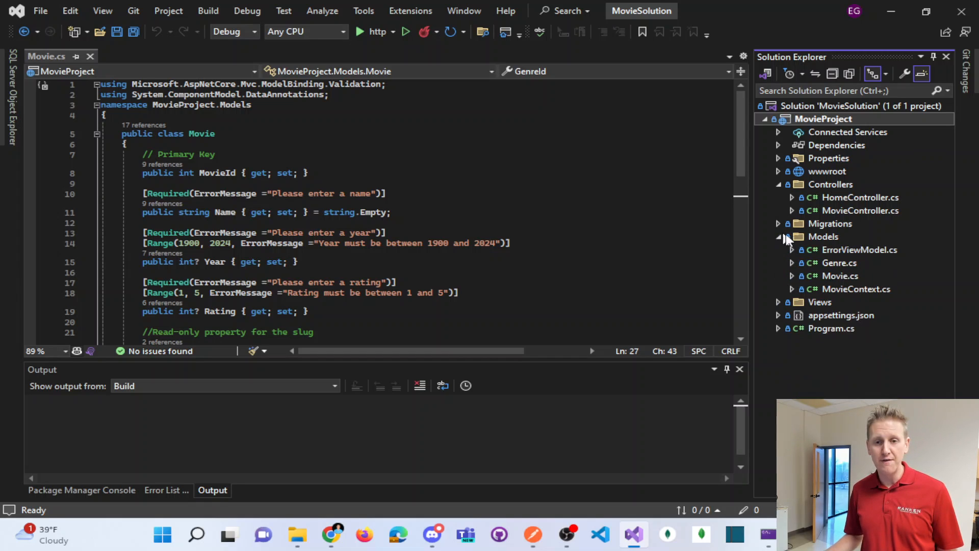
# Open Genre.cs from the Models folder in Solution Explorer.
pyautogui.click(839, 276)
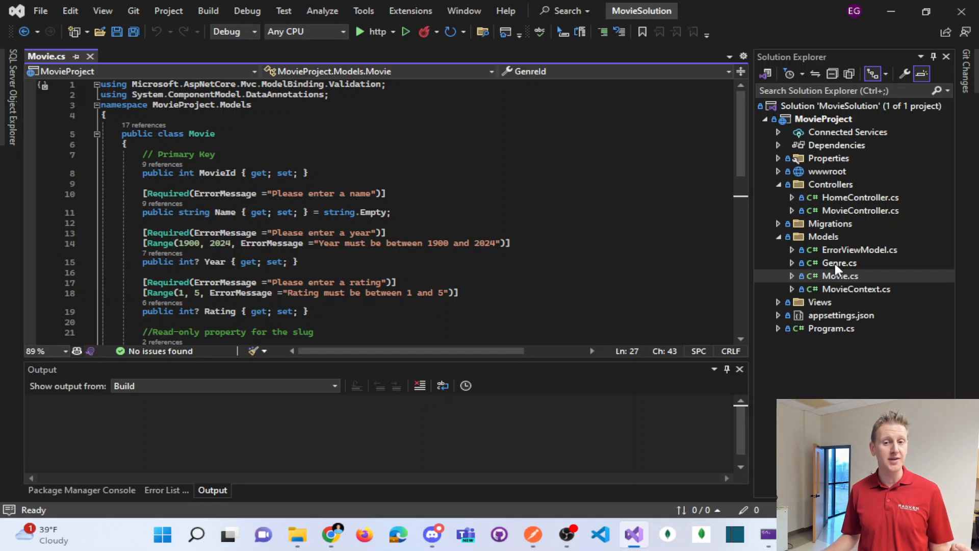
pyautogui.doubleClick(838, 262)
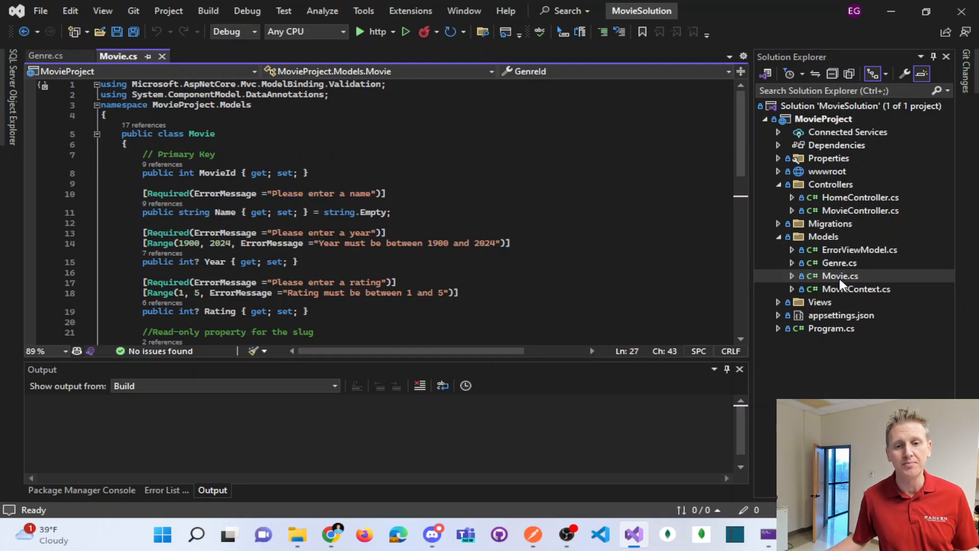
# Select Movie's GenreId and Genre properties, compare with the Genre class, and return to Movie.cs.
pyautogui.scroll(-3)
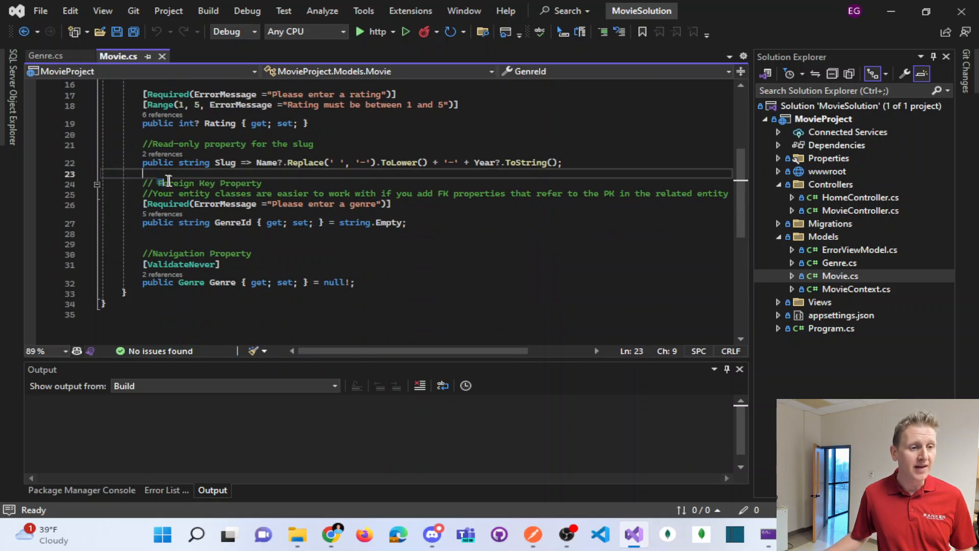
pyautogui.moveTo(144, 174); pyautogui.dragTo(354, 283)
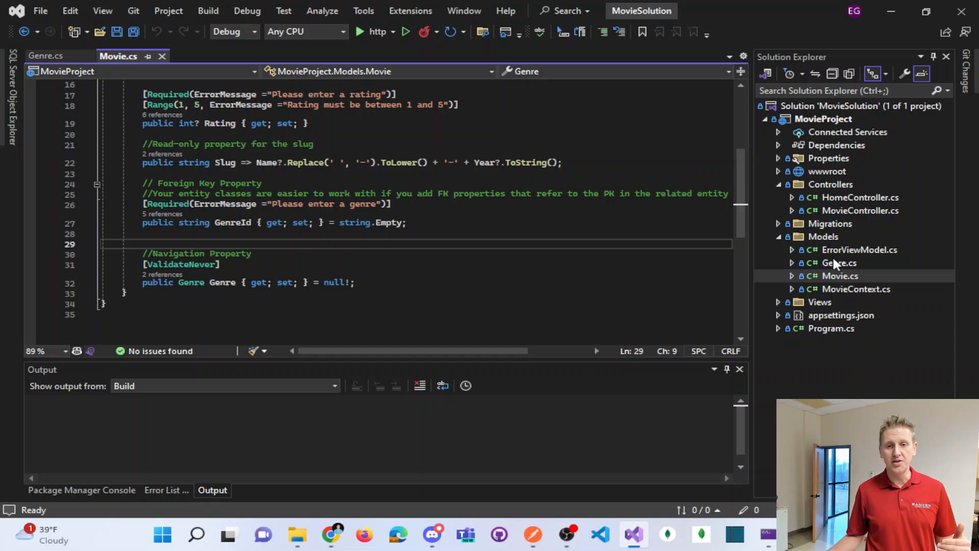
pyautogui.click(840, 262)
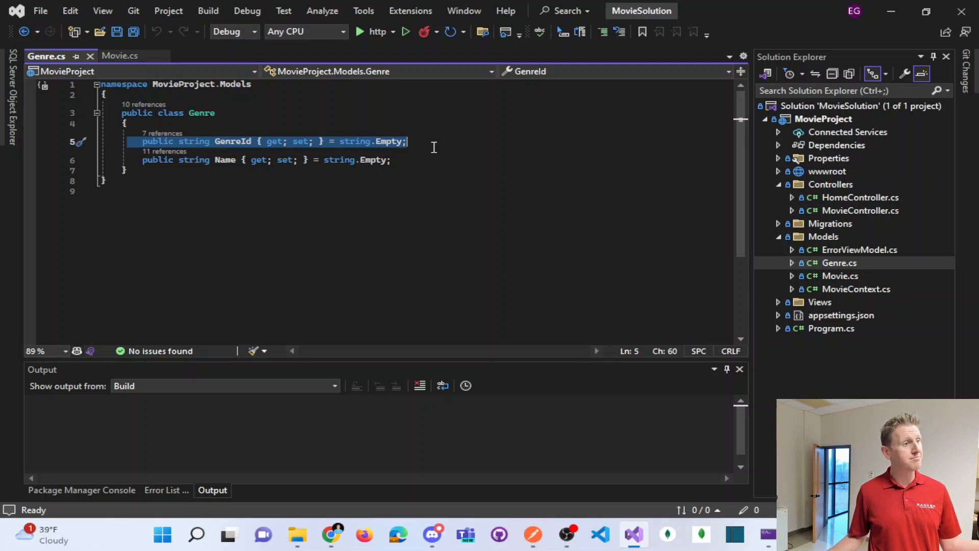
pyautogui.moveTo(262, 142)
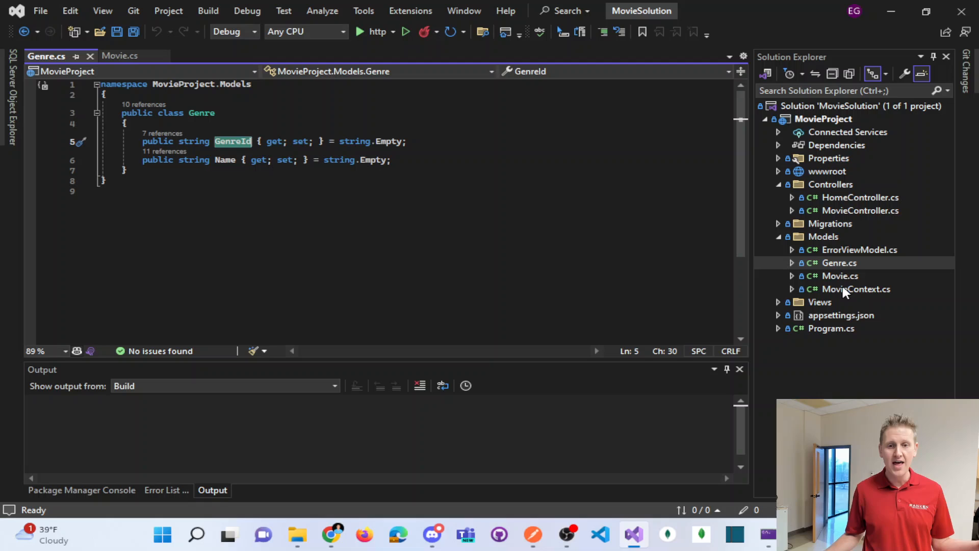
pyautogui.click(120, 55)
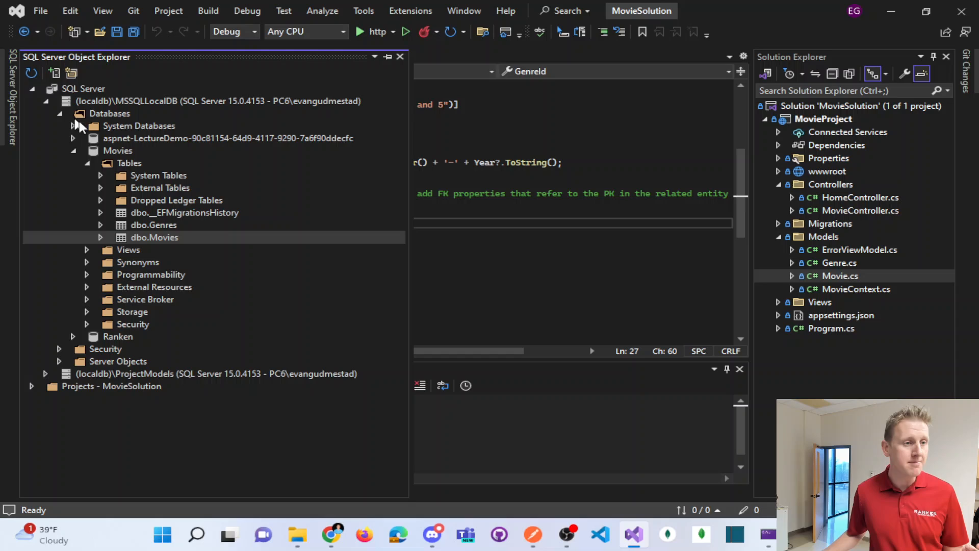
# View the Movies table data and point out The Matrix's and The Godfather's GenreId values.
pyautogui.rightClick(154, 238)
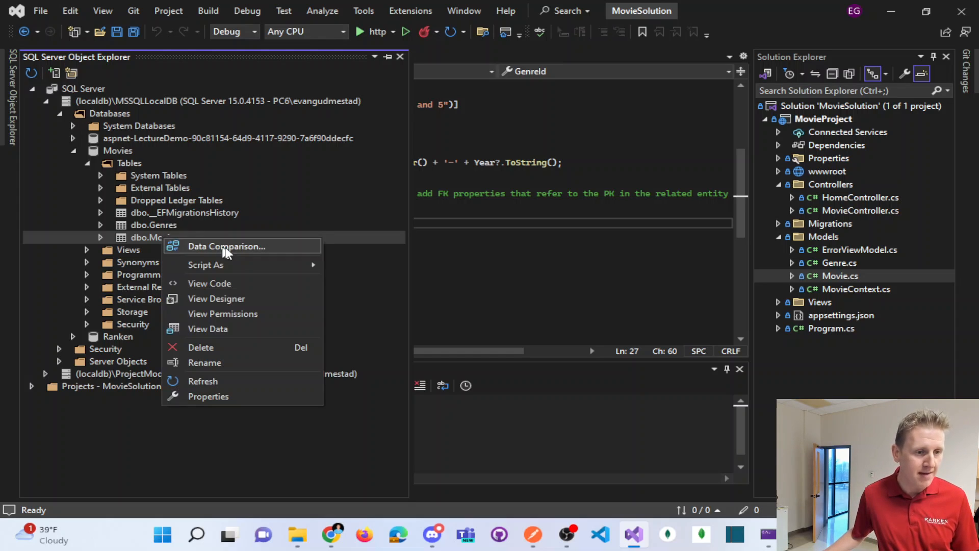
pyautogui.click(207, 329)
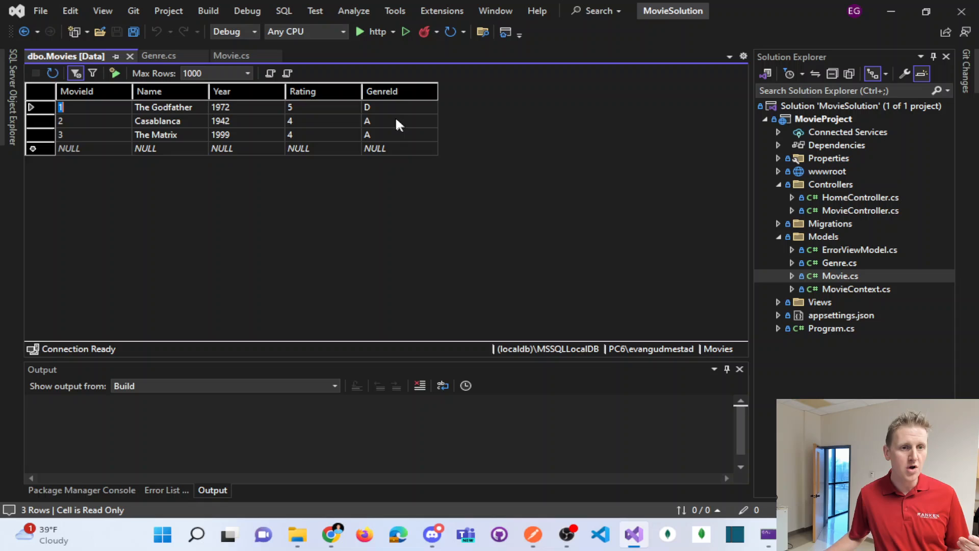
pyautogui.click(367, 107)
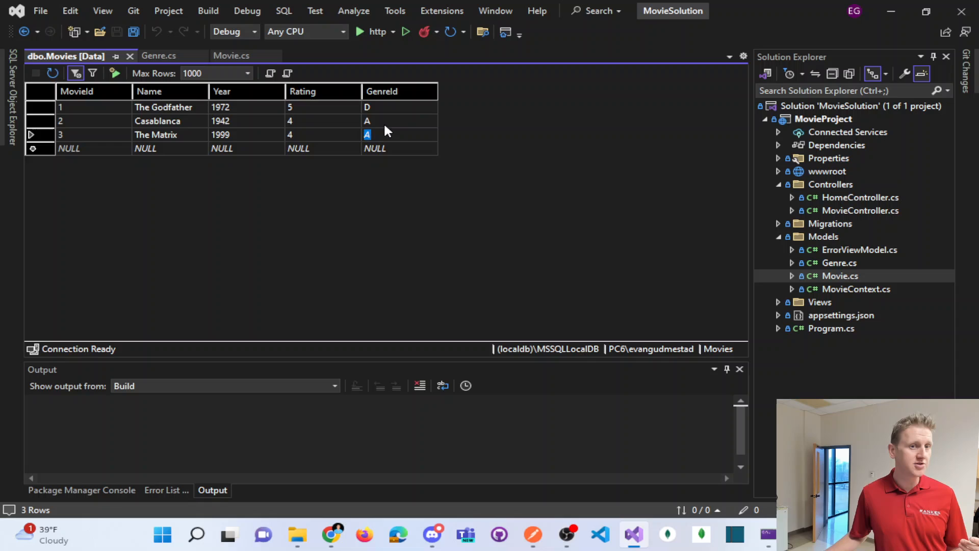
pyautogui.click(368, 107)
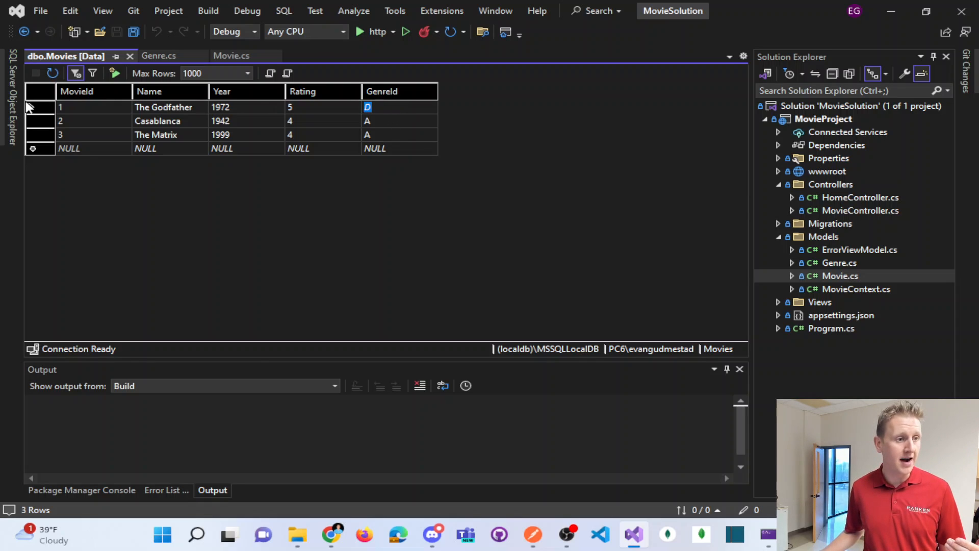
# Open the Movies table's design to reveal the GenreId foreign key.
pyautogui.rightClick(156, 237)
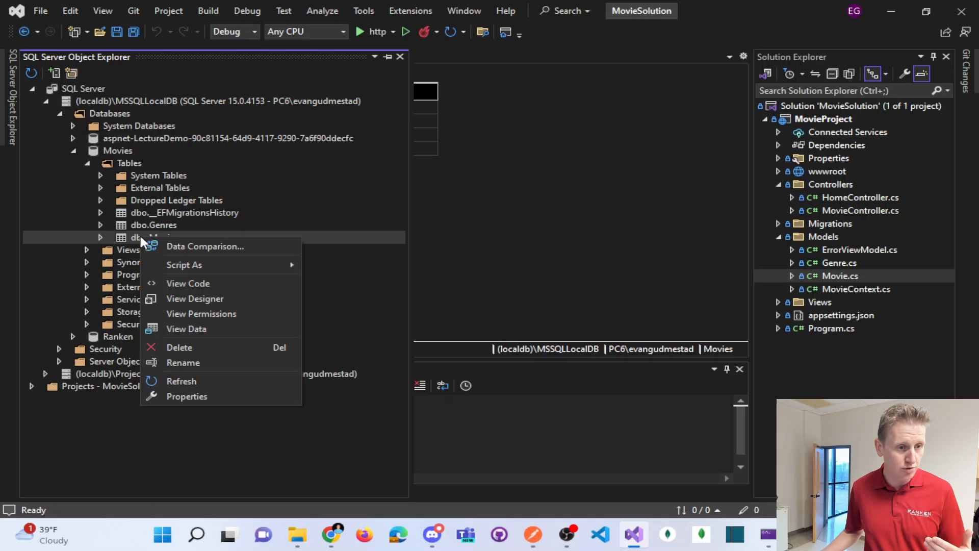
pyautogui.moveTo(217, 288)
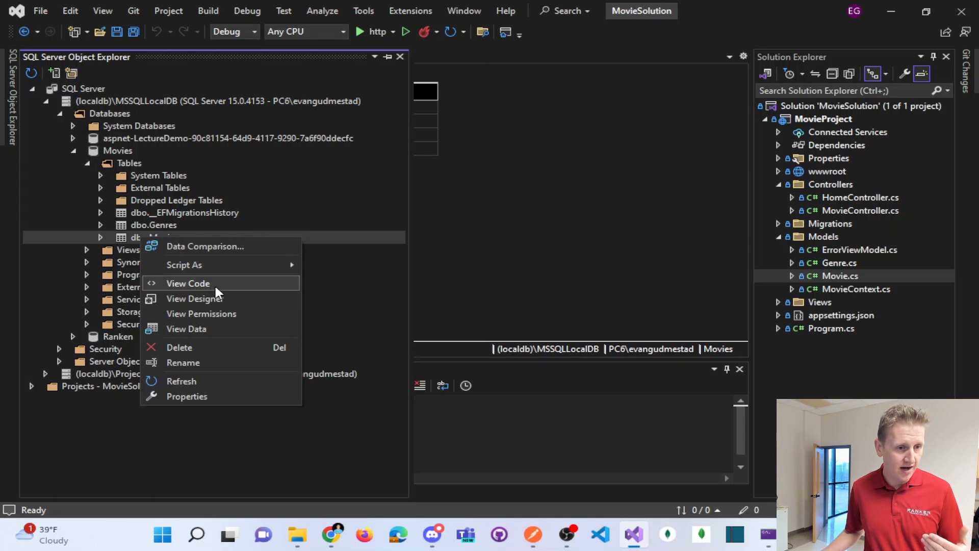
pyautogui.click(193, 298)
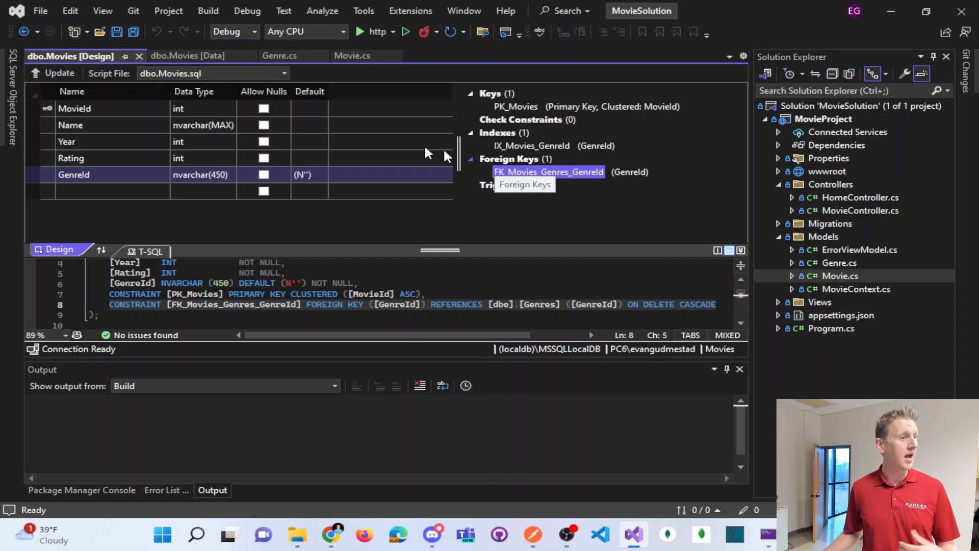
pyautogui.click(187, 55)
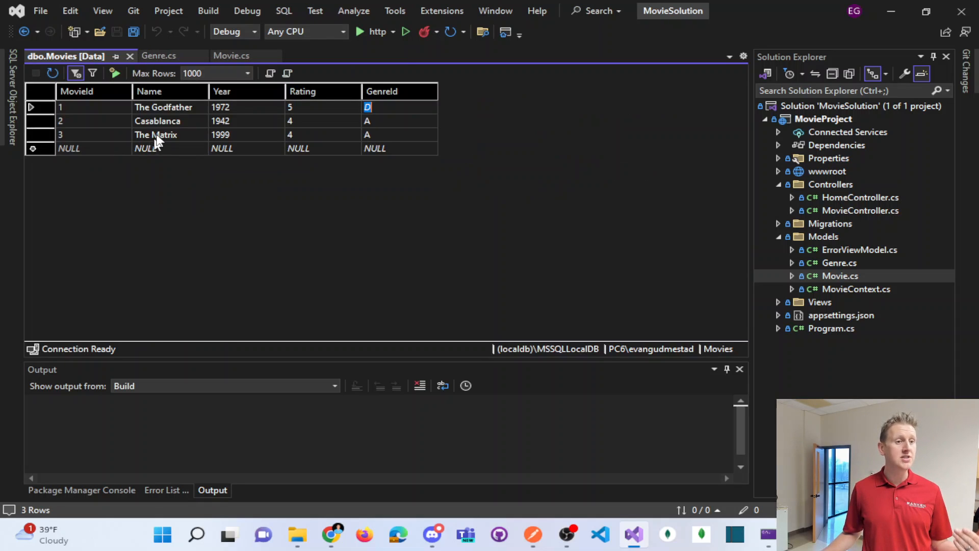
# Highlight the Genre navigation property block in the Movie model code.
pyautogui.click(229, 55)
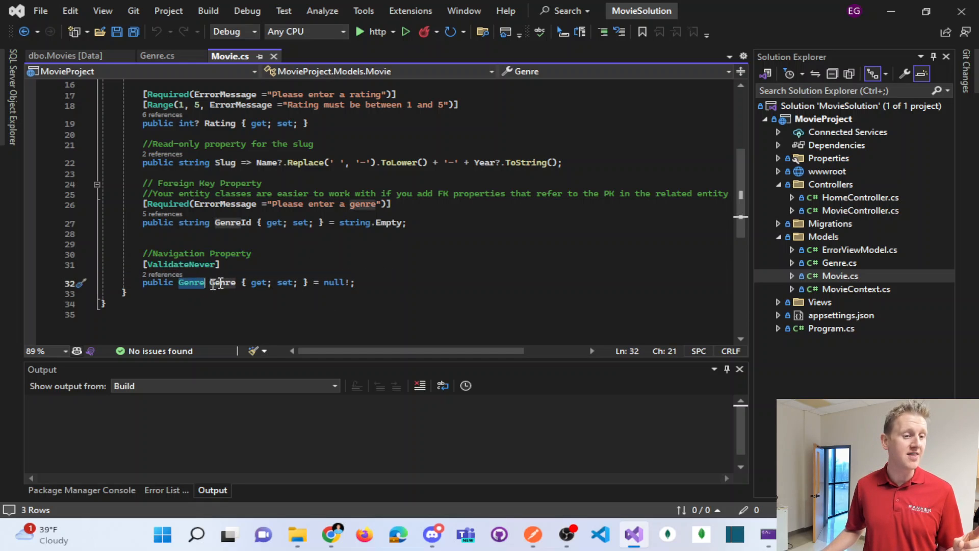
pyautogui.doubleClick(222, 282)
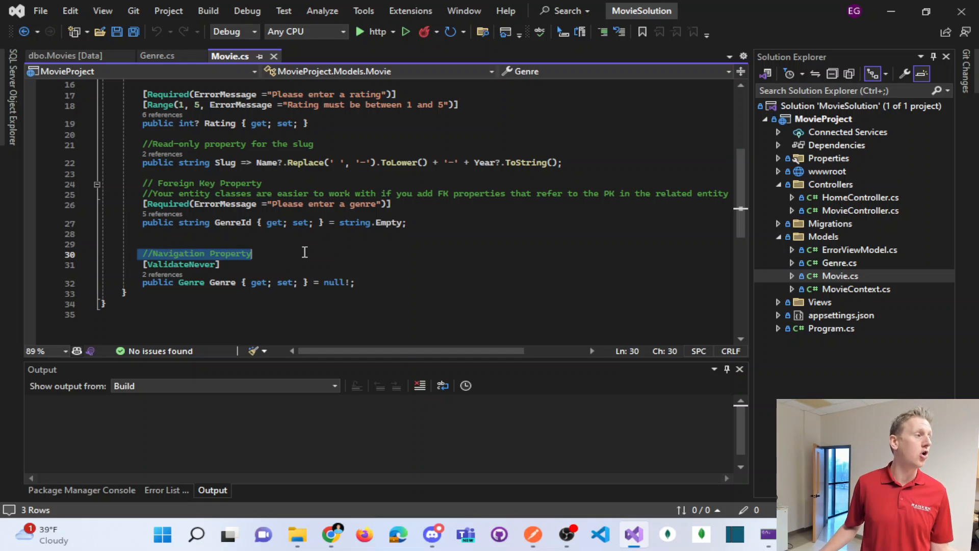
pyautogui.moveTo(252, 253); pyautogui.dragTo(355, 282)
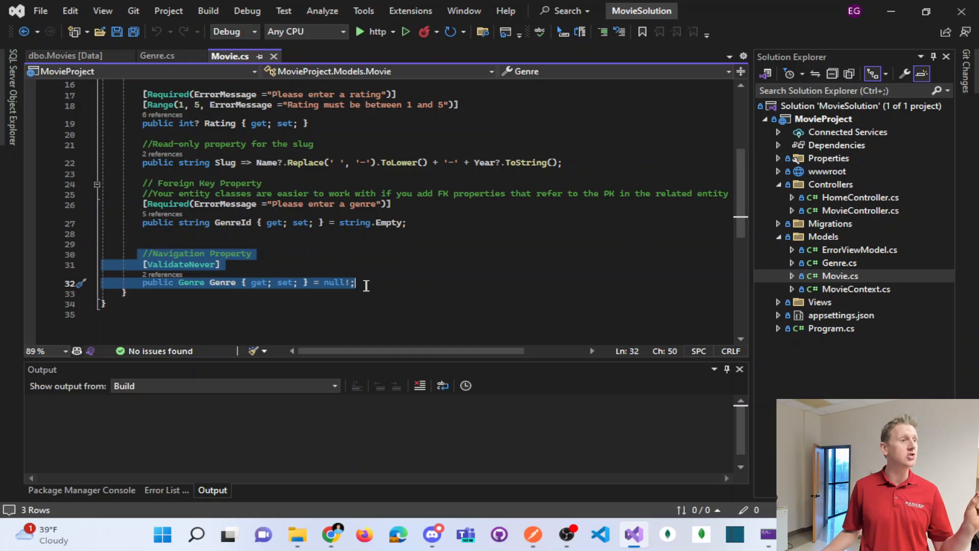
pyautogui.click(356, 283)
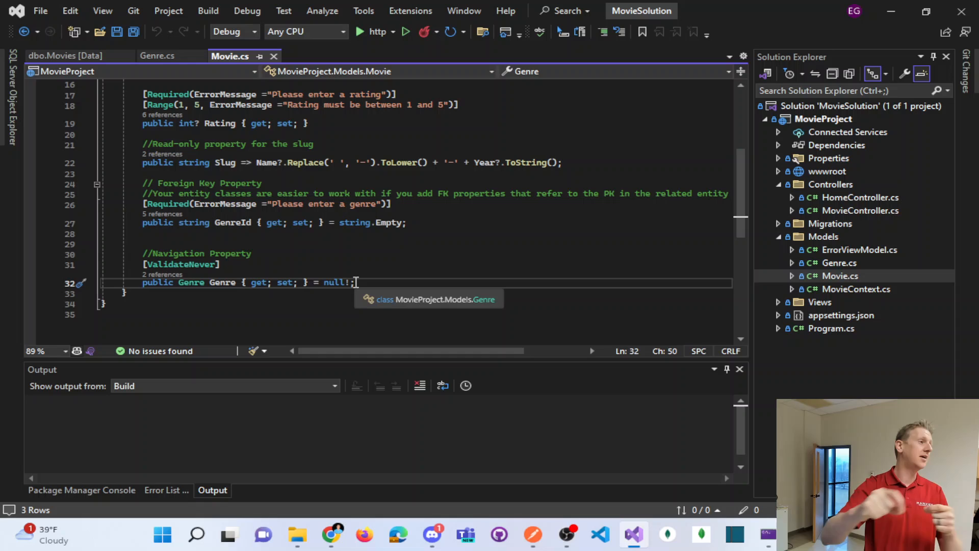
# Compare against the Movies table data, then mark the Required attribute on GenreId.
pyautogui.click(157, 55)
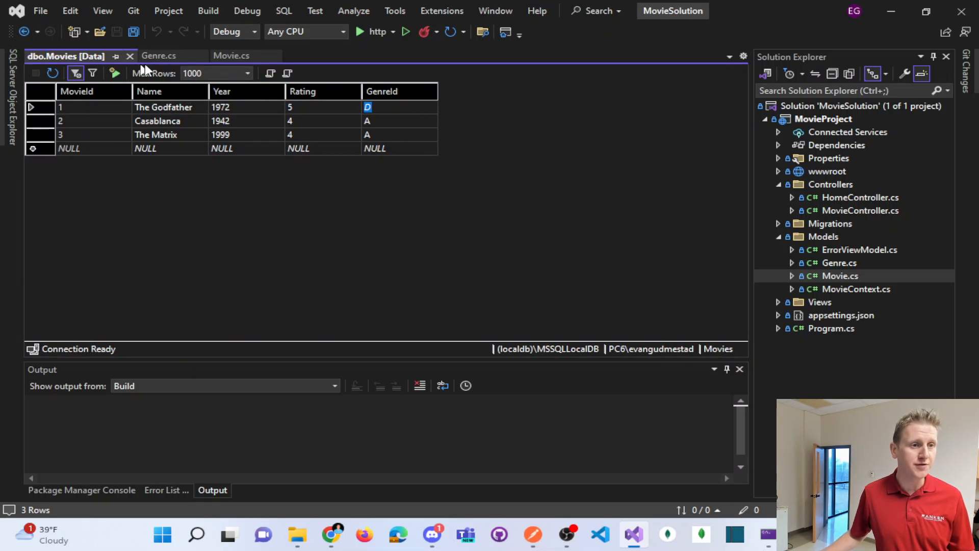
pyautogui.click(231, 55)
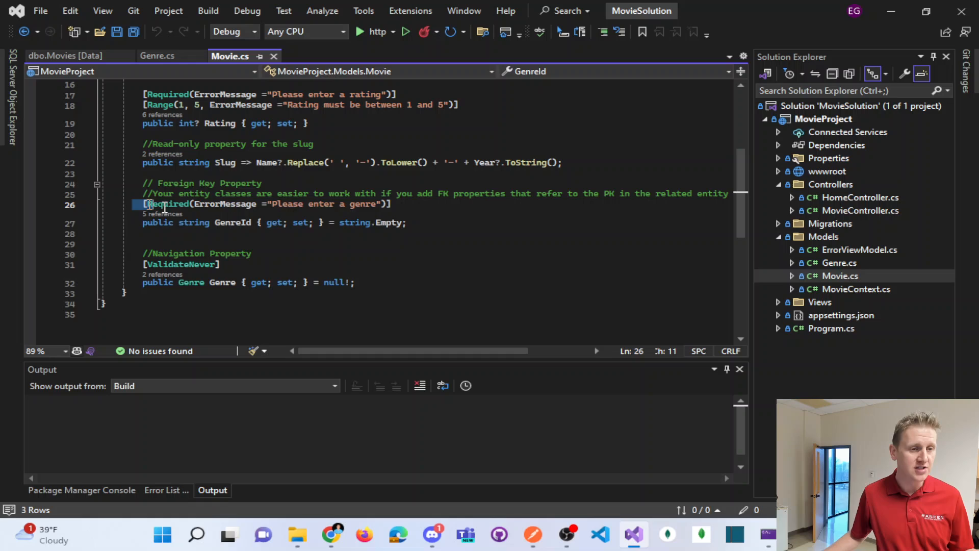
pyautogui.moveTo(145, 204); pyautogui.dragTo(145, 232)
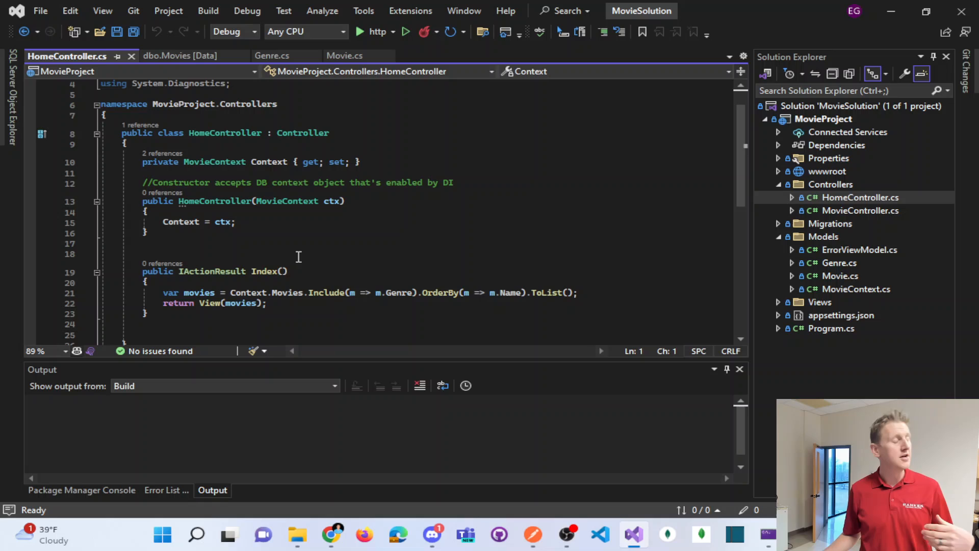
# Highlight the Include call in HomeController's movies query.
pyautogui.moveTo(162, 292); pyautogui.dragTo(268, 293)
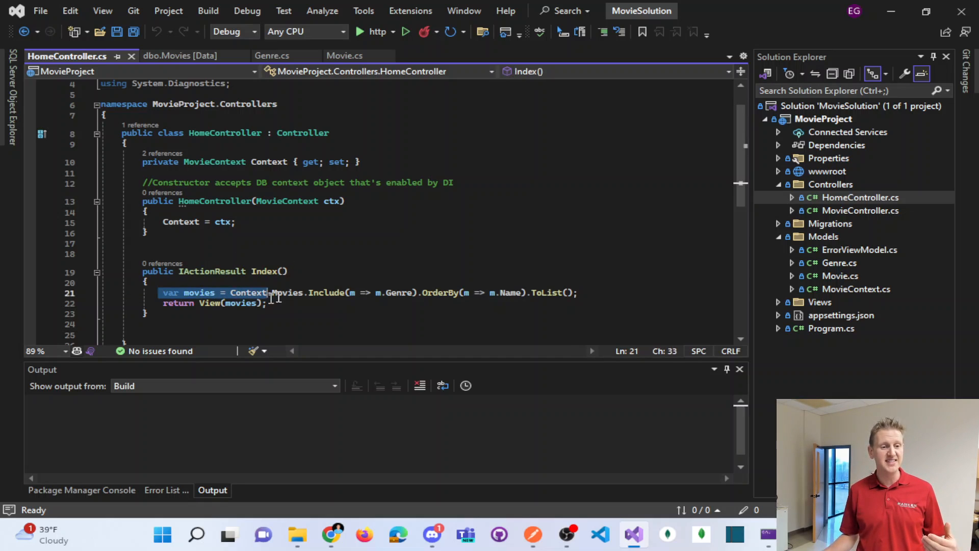
pyautogui.doubleClick(247, 293)
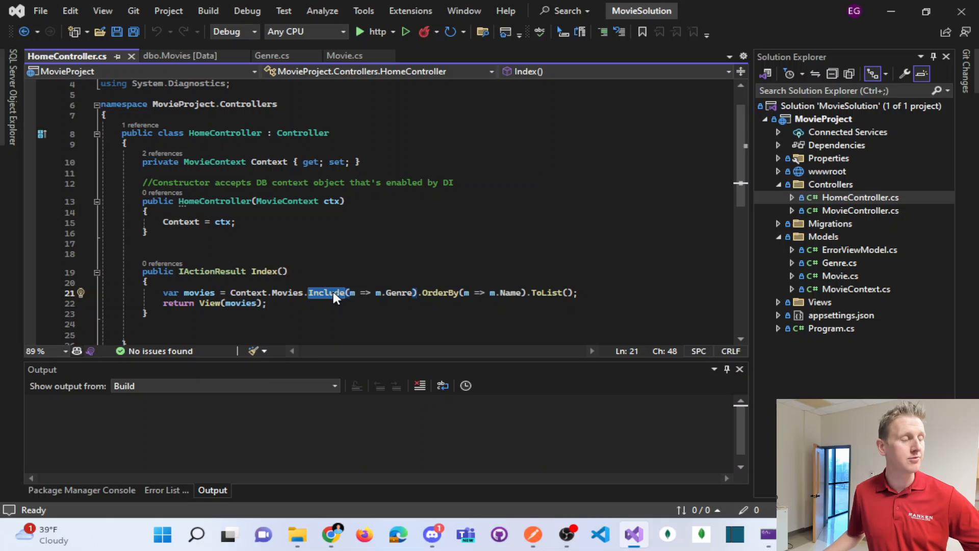
pyautogui.moveTo(405, 55)
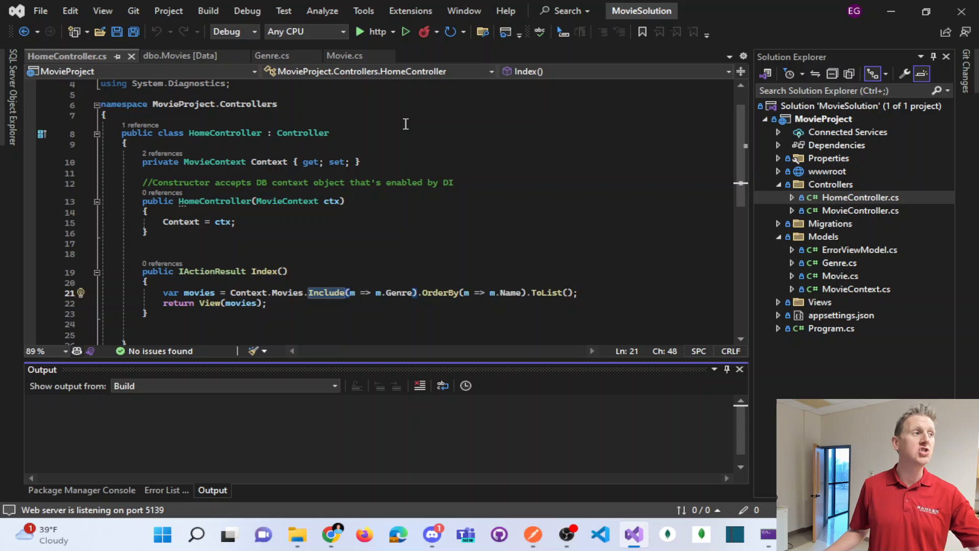
pyautogui.moveTo(330, 535)
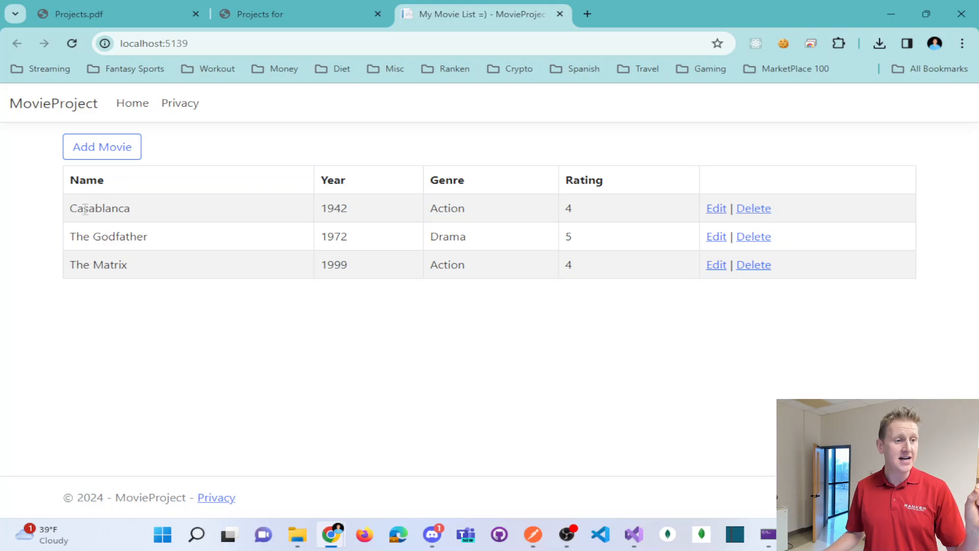
pyautogui.doubleClick(446, 208)
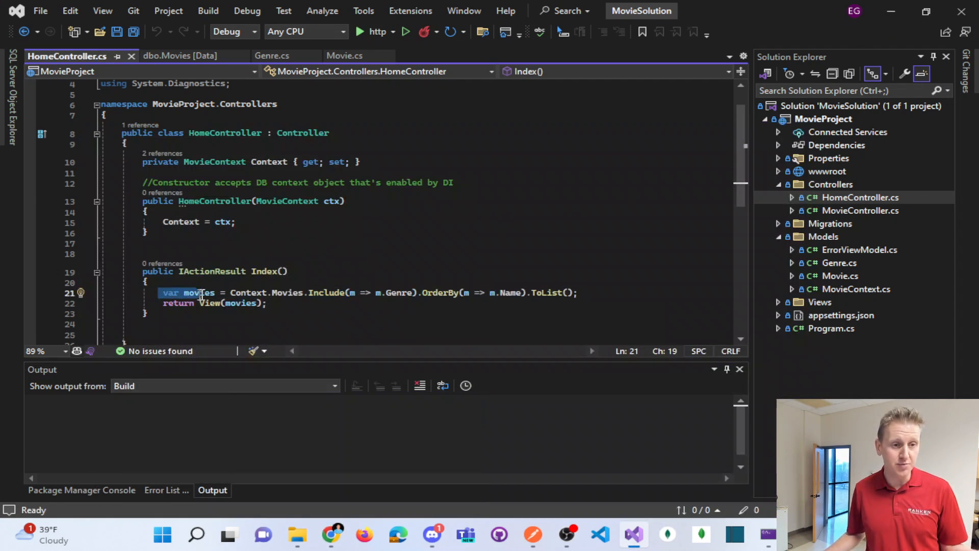
pyautogui.moveTo(398, 293)
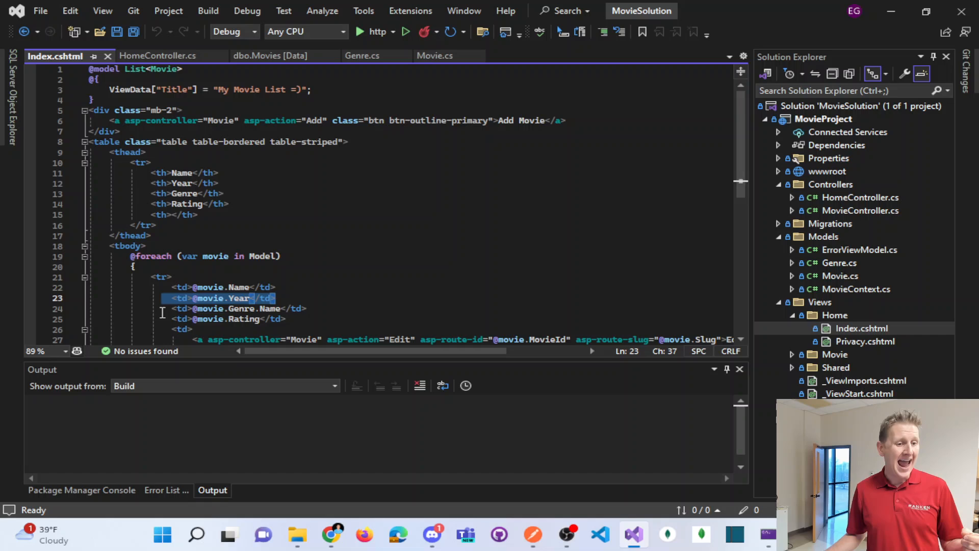
pyautogui.click(288, 308)
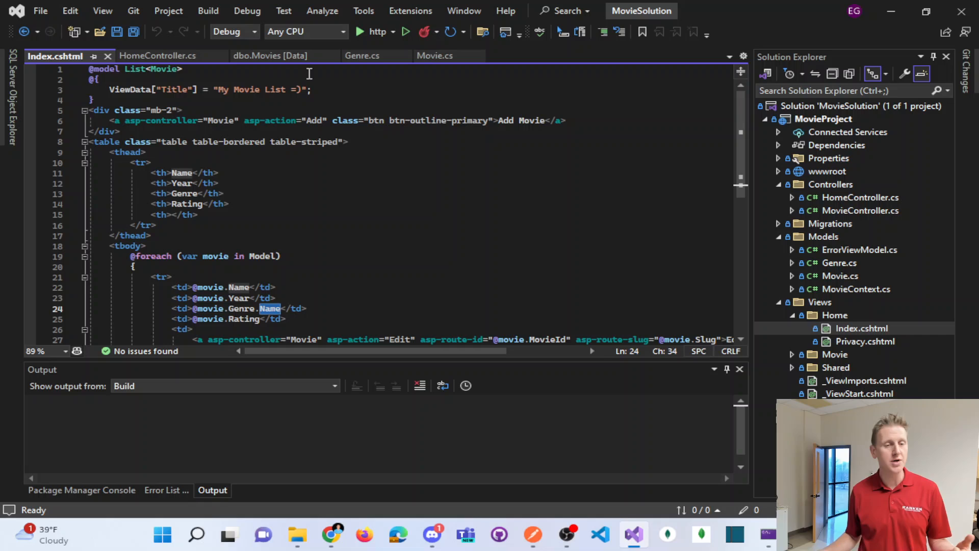
pyautogui.click(432, 55)
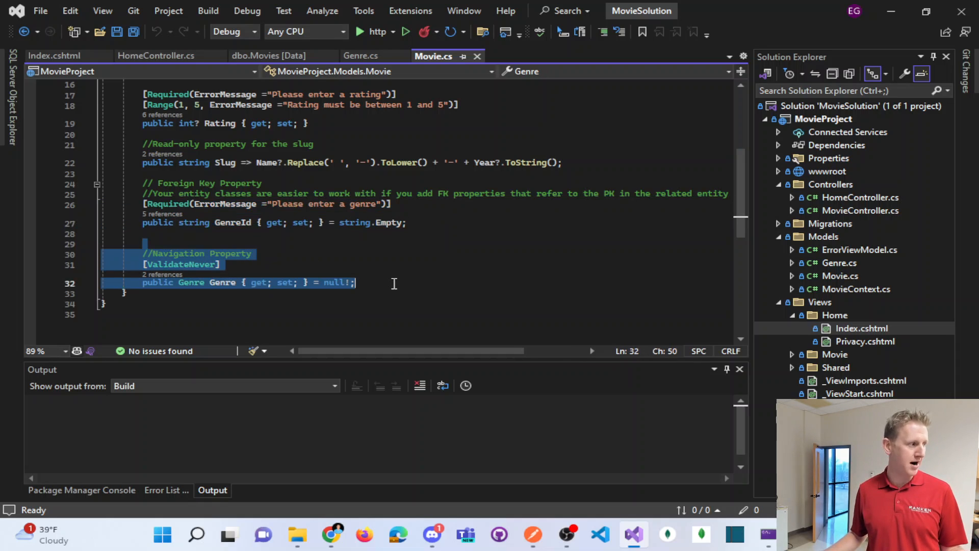
pyautogui.click(355, 282)
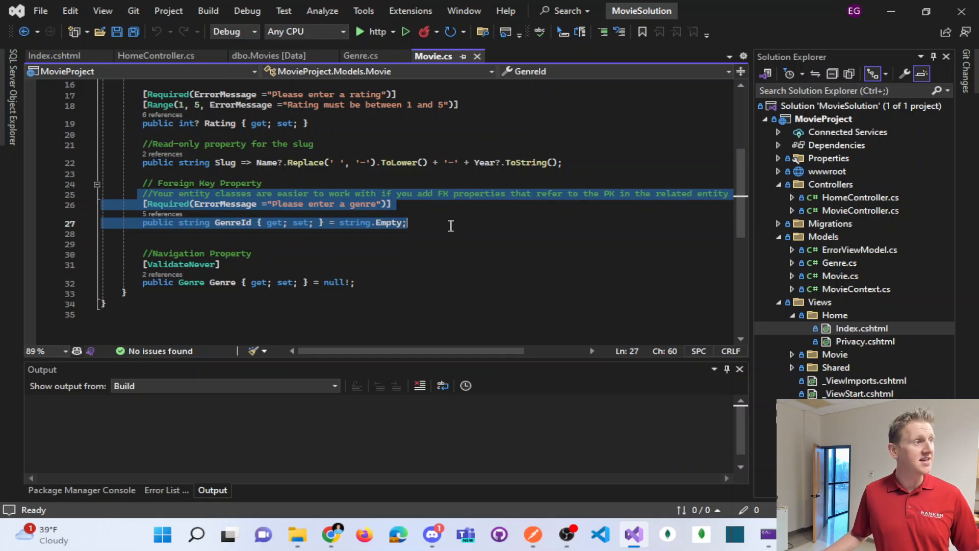
pyautogui.click(380, 283)
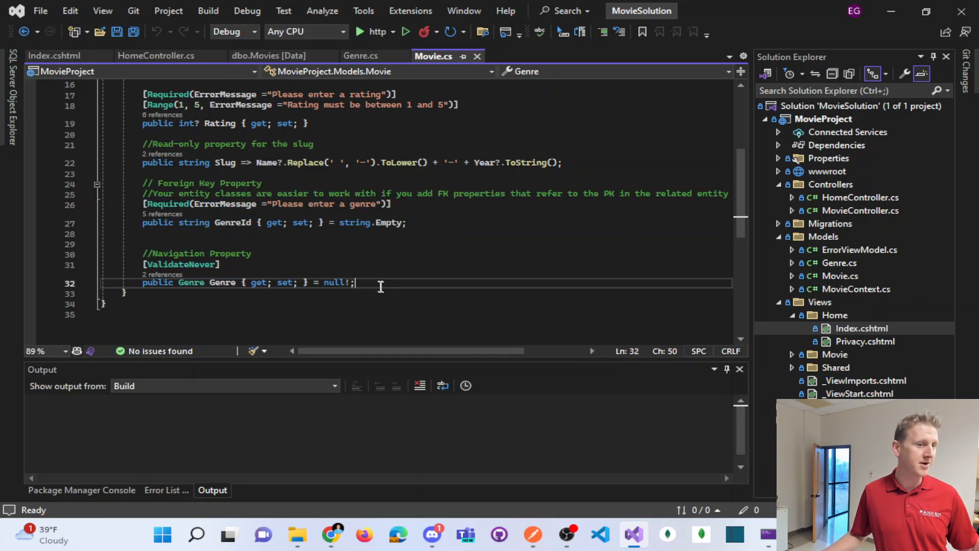